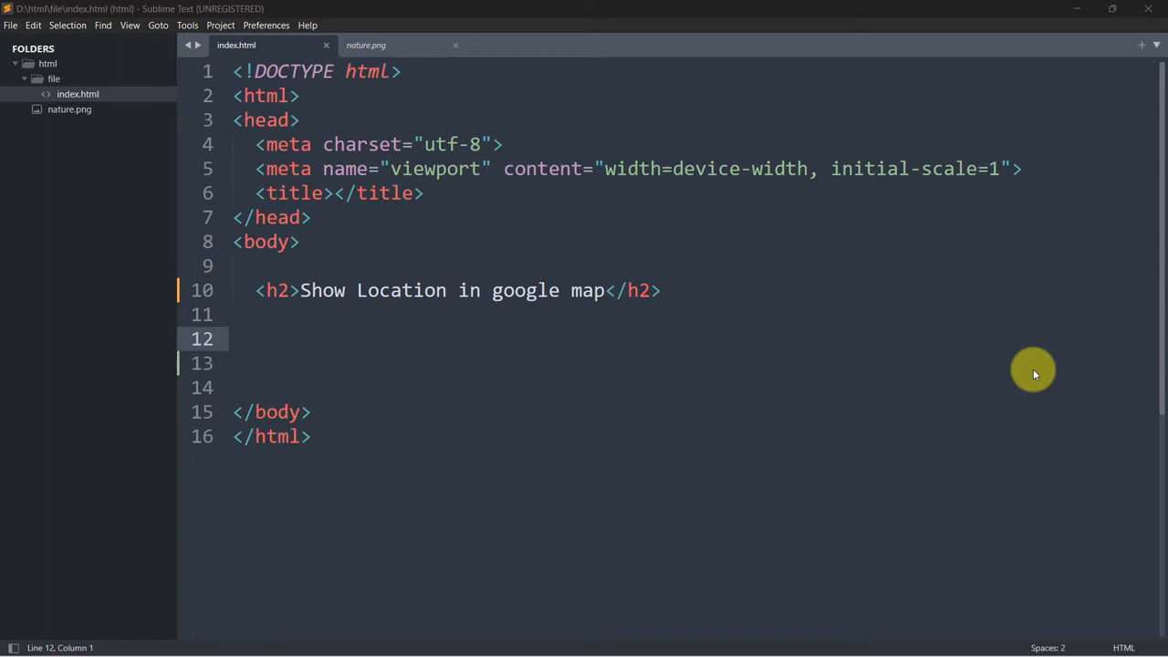
mouse_move(465, 301)
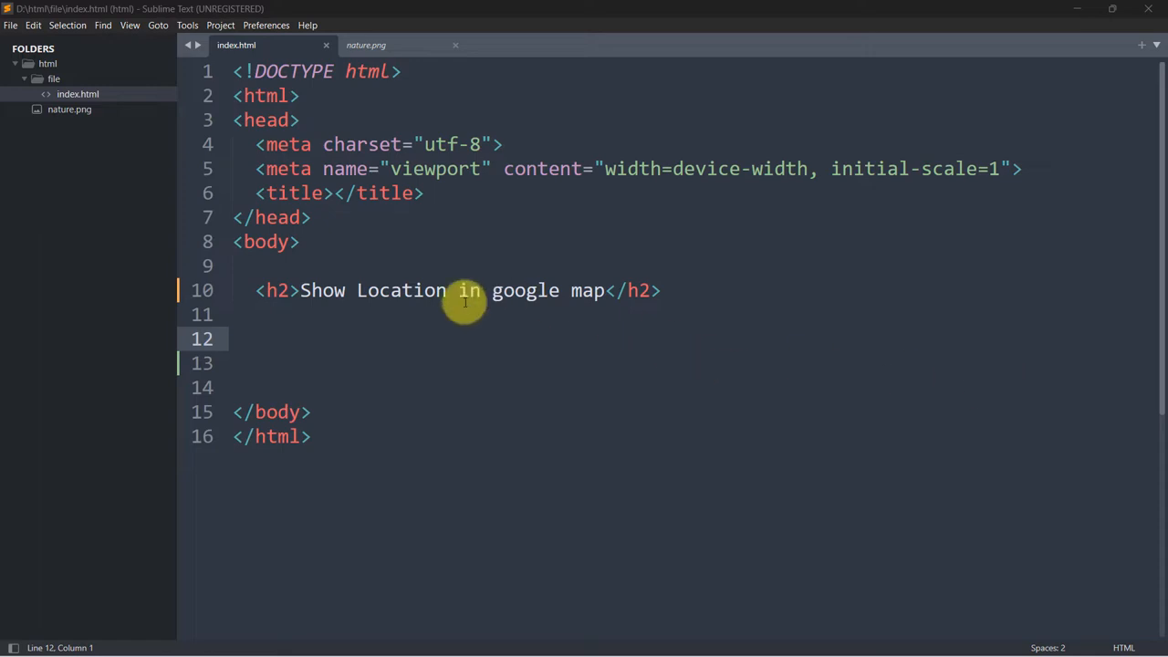
mouse_move(325, 639)
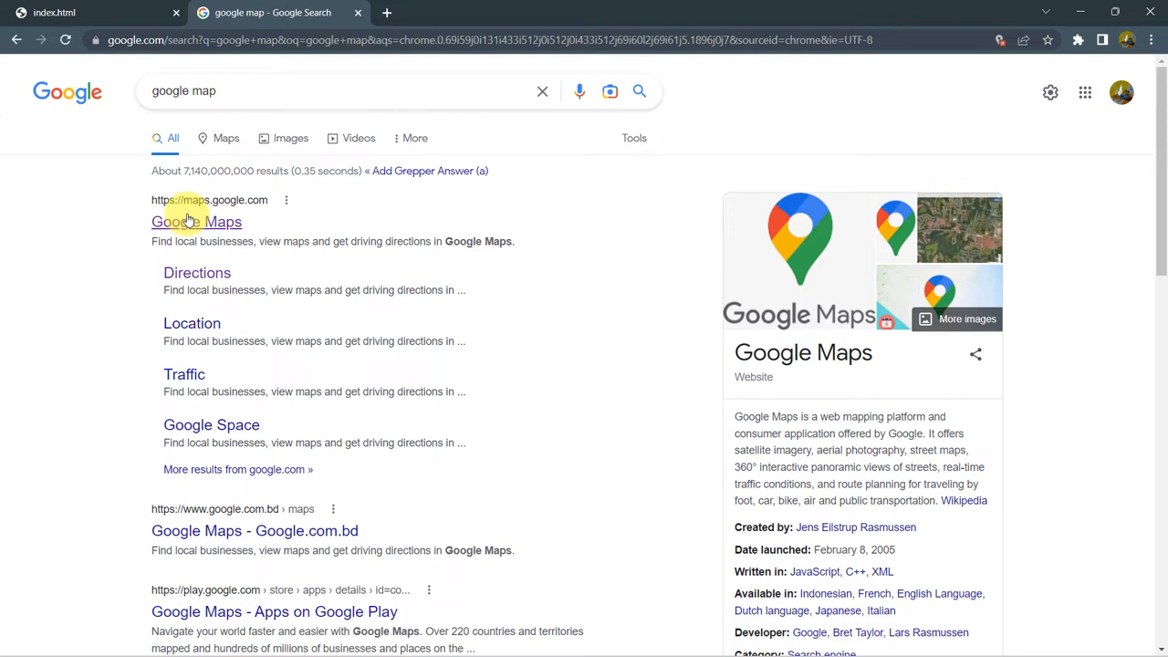
- Open Google Maps from the search results and begin a place search by typing 'usa'
click(196, 222)
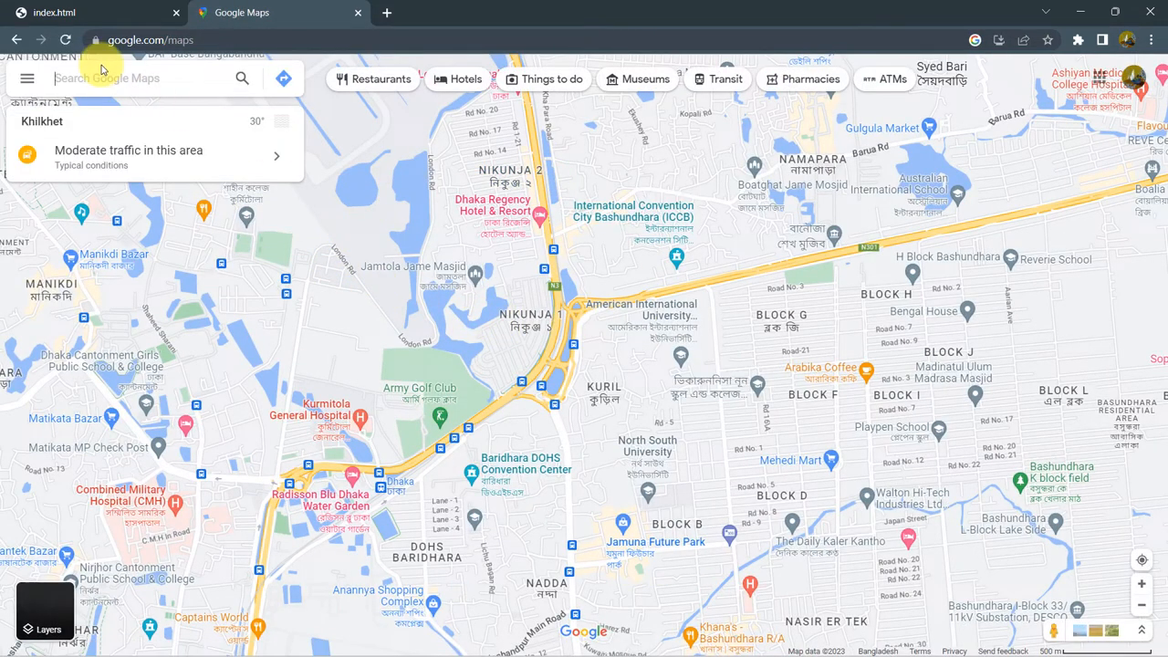
click(137, 77)
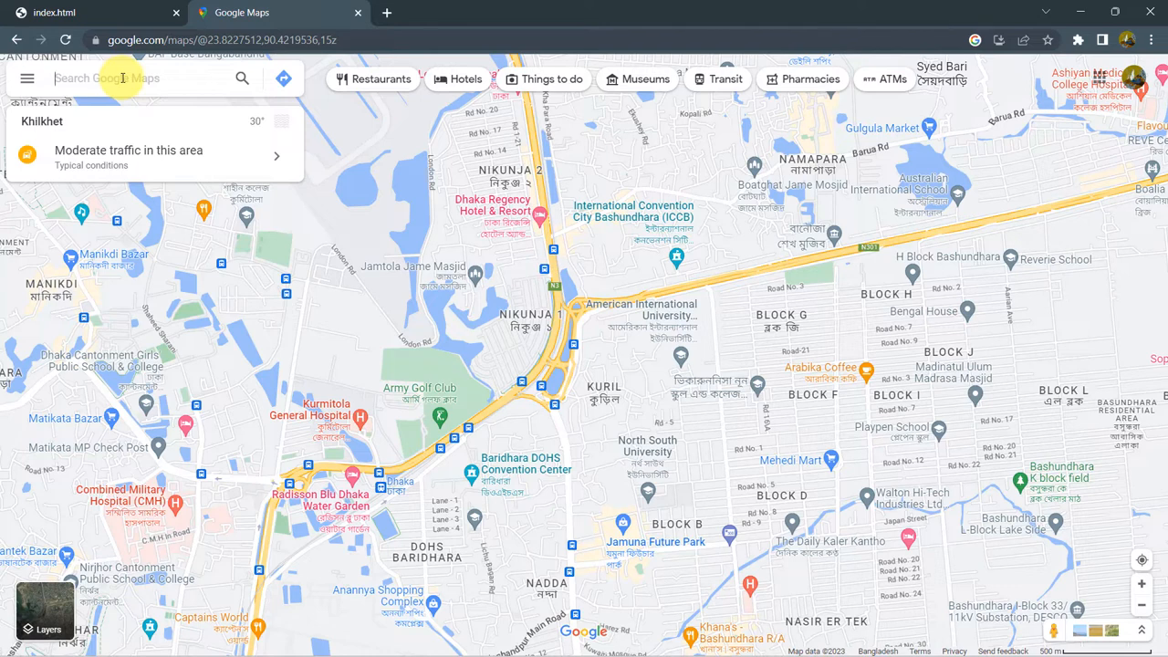
mouse_move(149, 75)
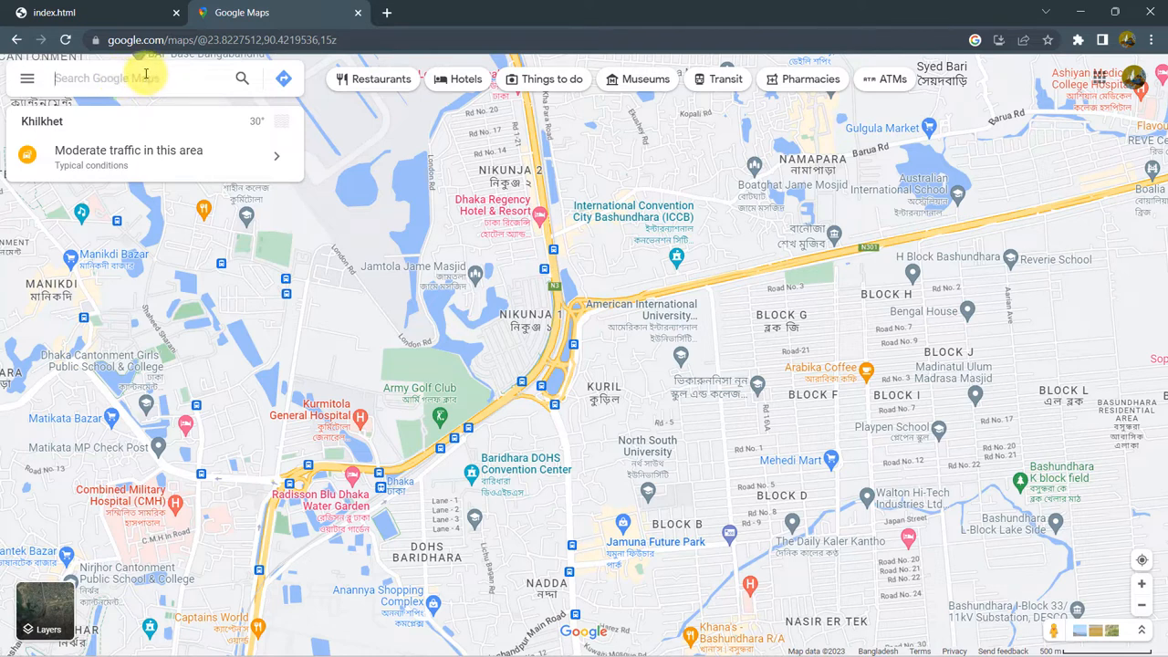
text(usa)
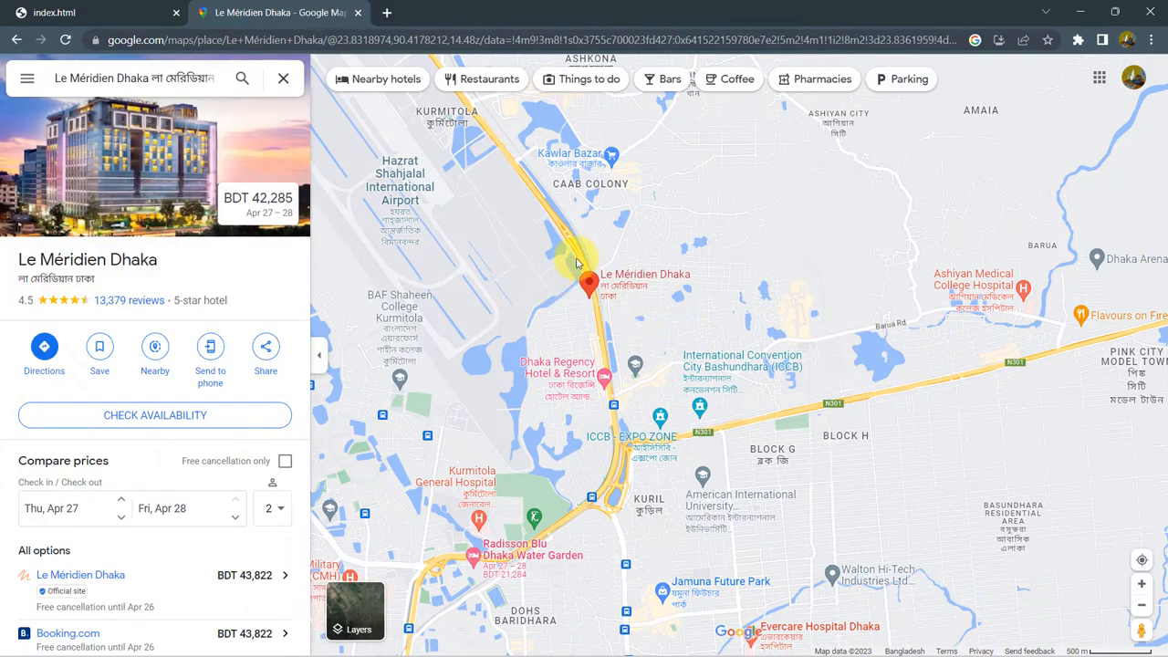
mouse_move(572, 322)
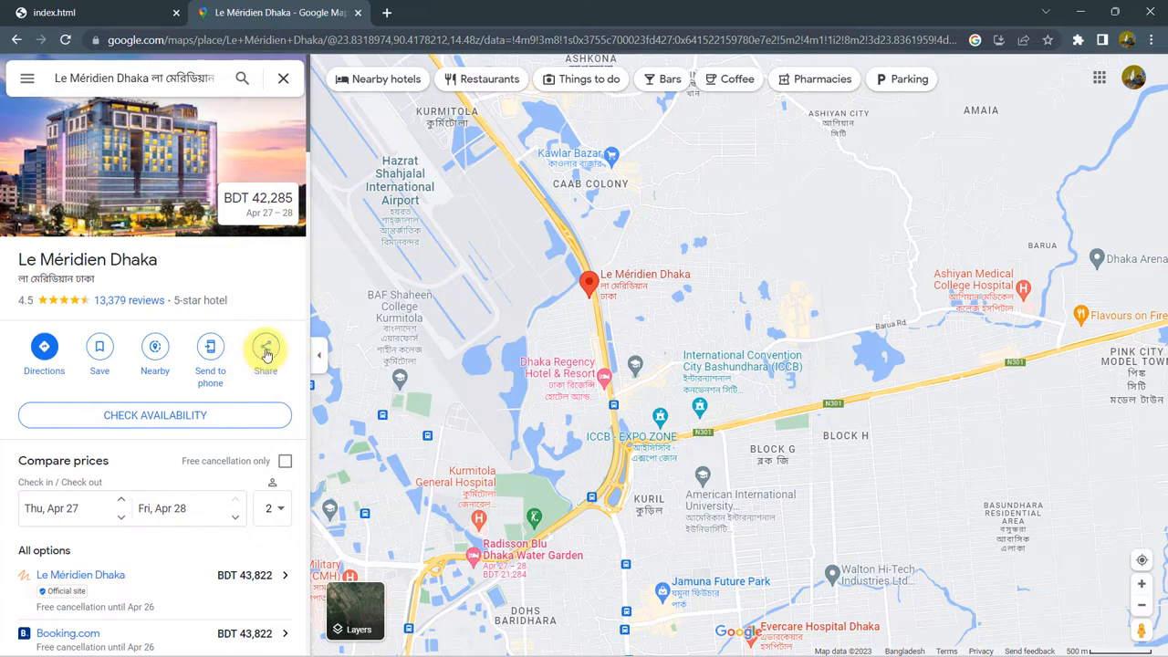
- Open Share for Le Méridien Dhaka and switch to the Embed a map option
click(265, 346)
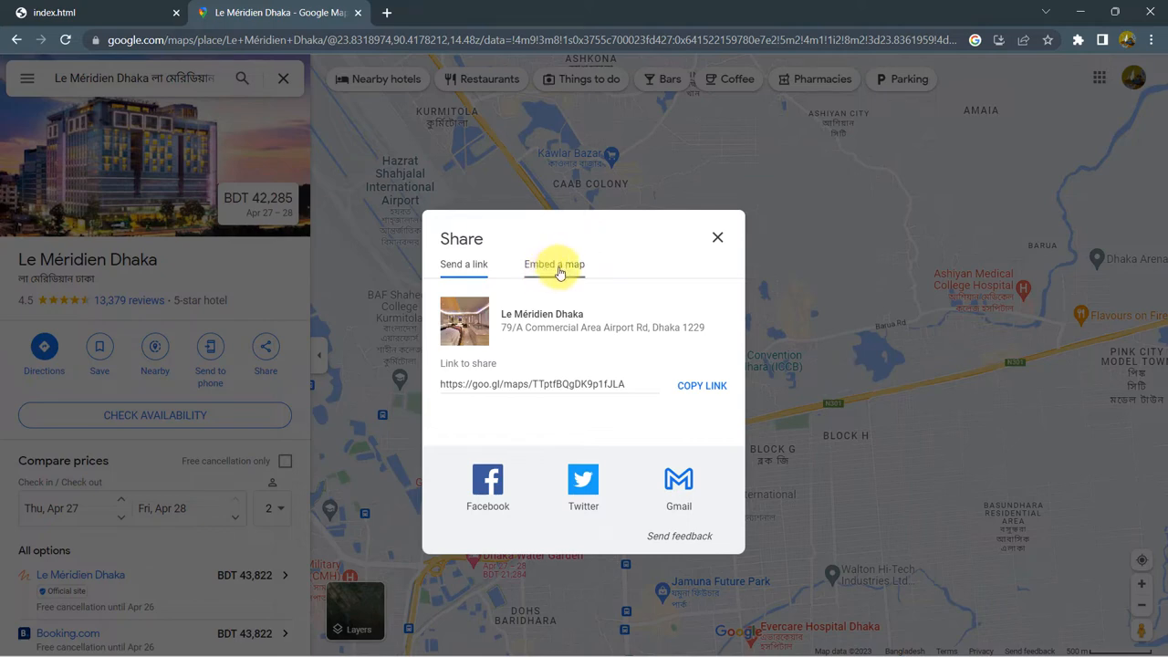
click(553, 263)
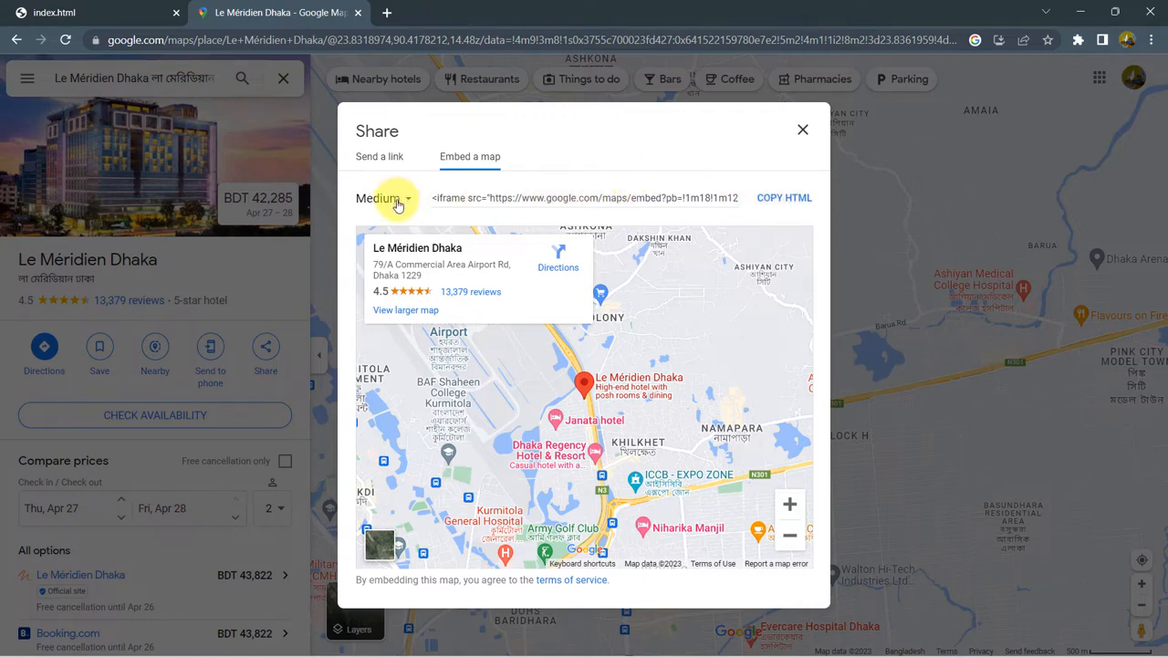
- Change the embed map size from Medium to Large
click(384, 198)
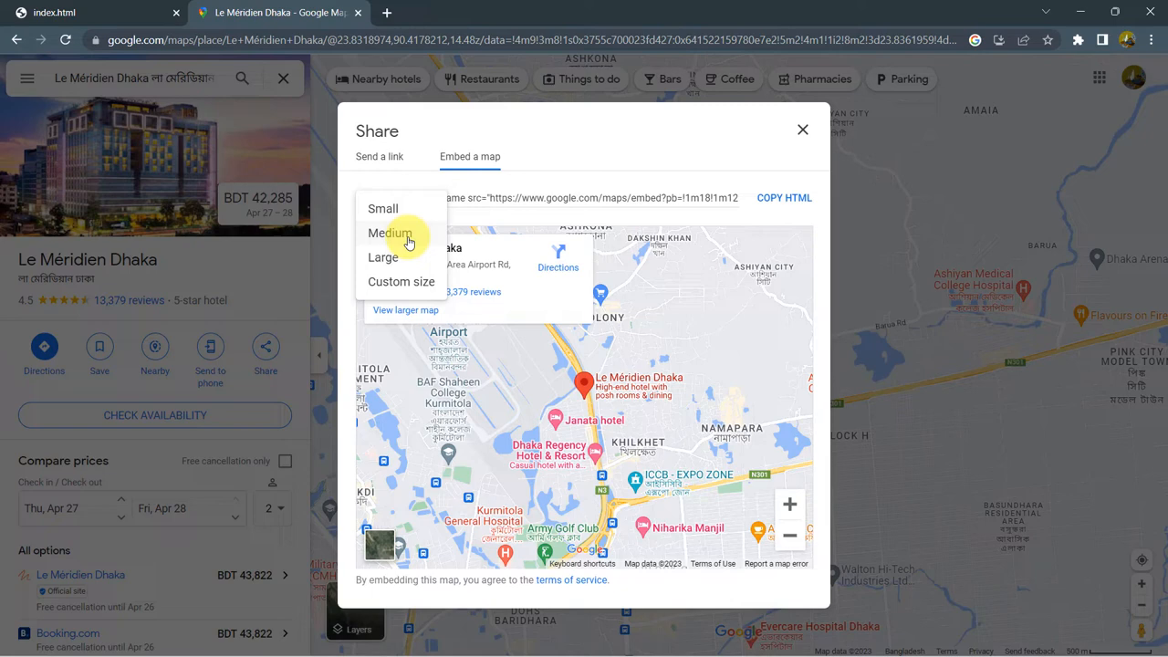
mouse_move(416, 281)
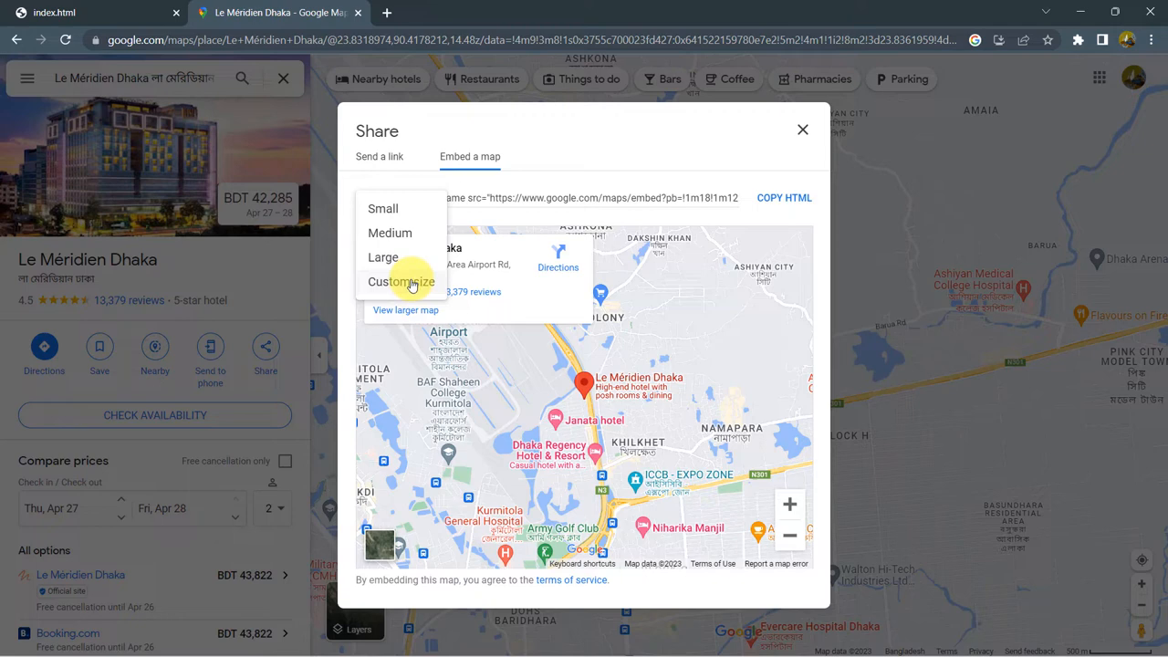
mouse_move(548, 340)
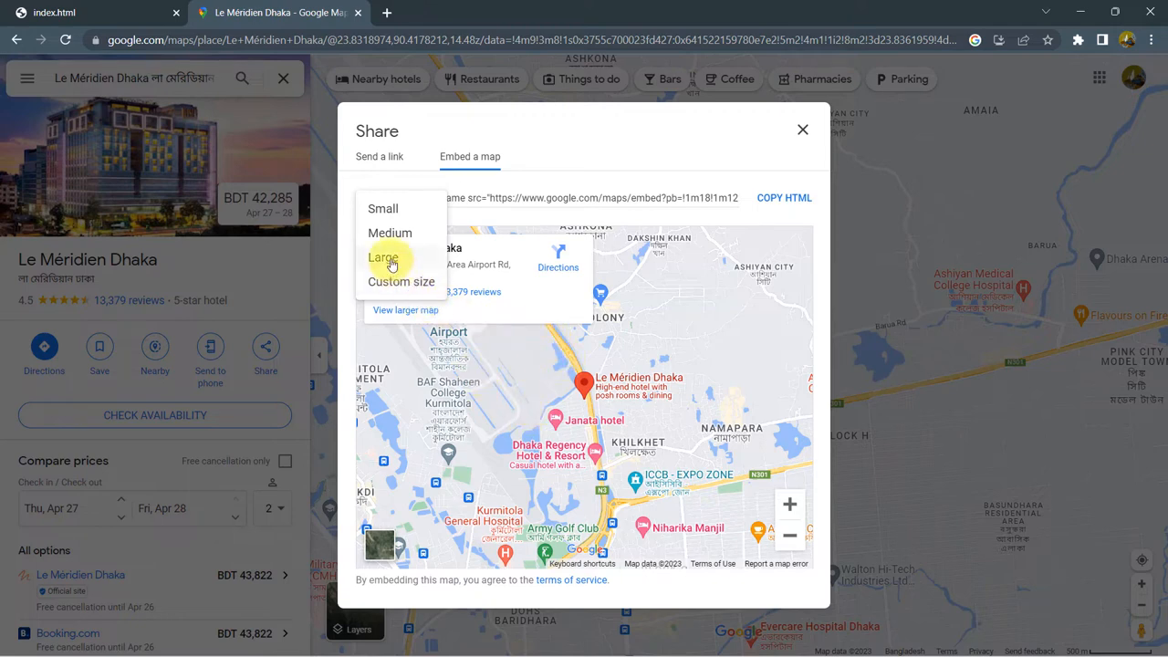
click(383, 257)
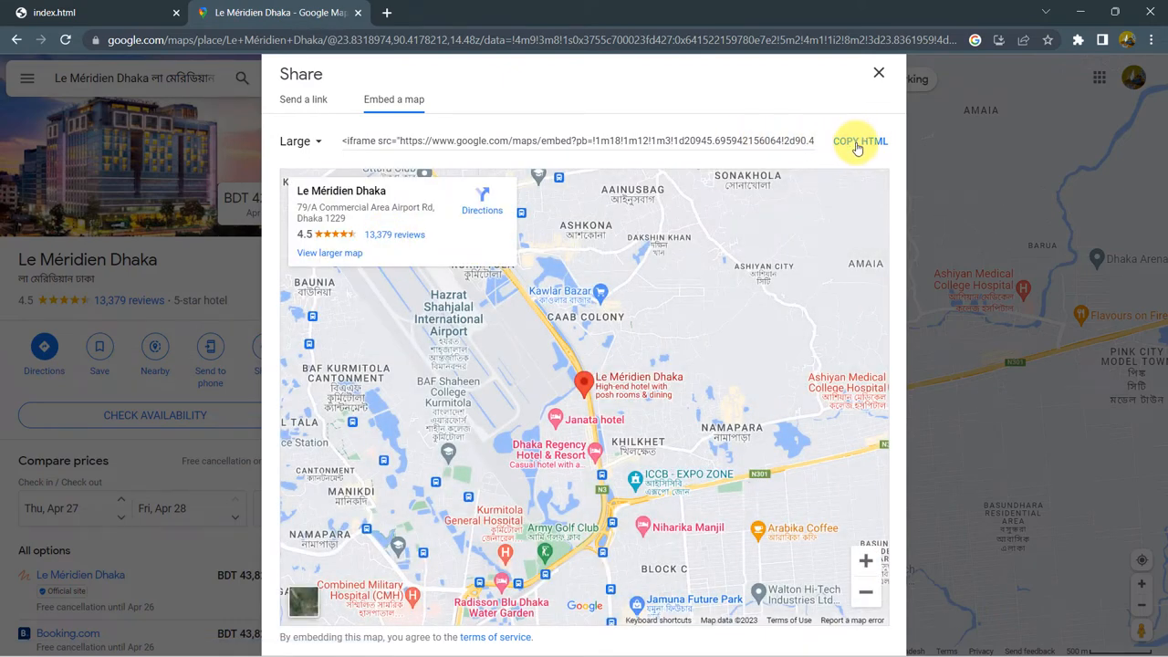
- Copy the large map's iframe HTML with COPY HTML
click(858, 140)
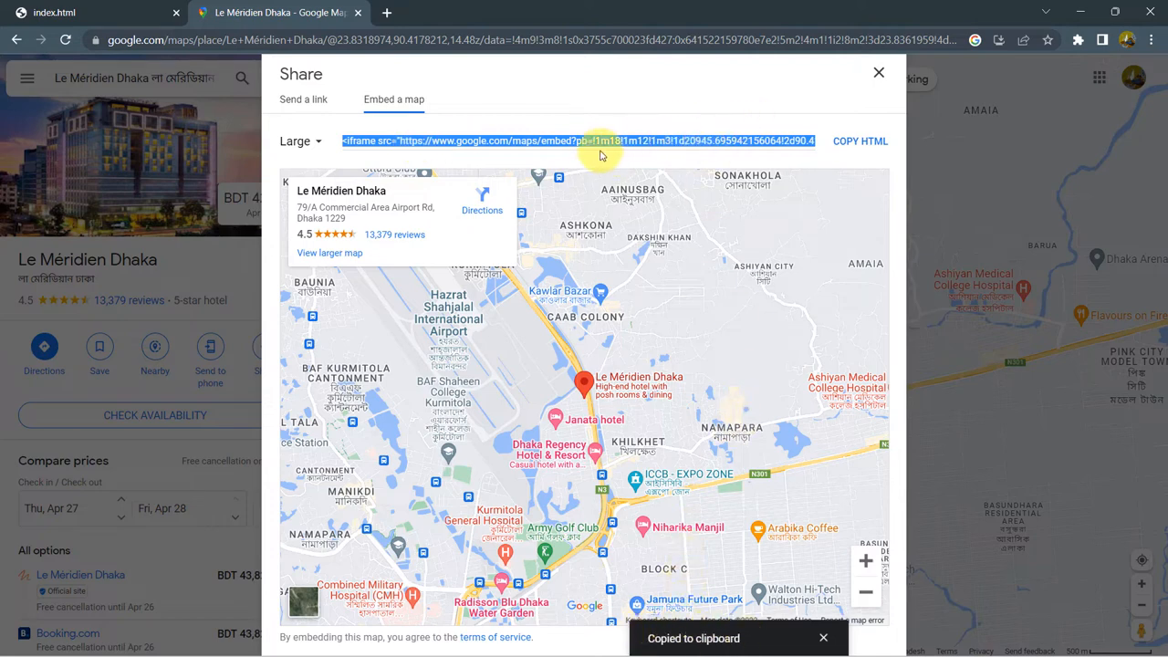
mouse_move(274, 629)
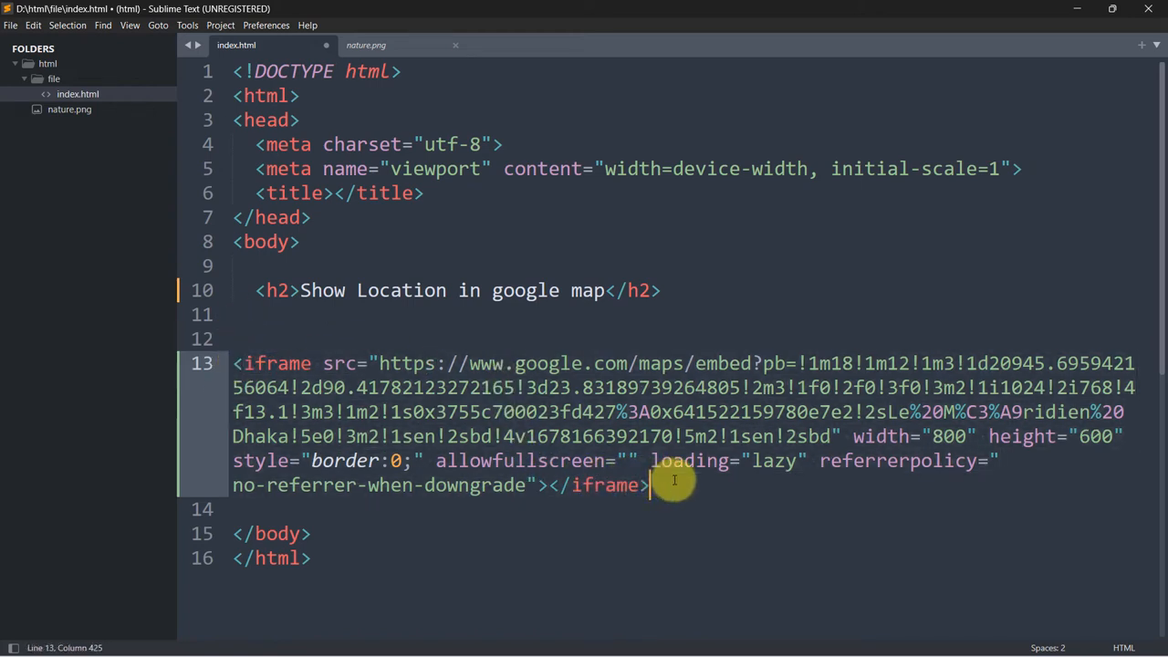
- Save index.html containing the pasted Le Méridien Dhaka iframe
key(ctrl+s)
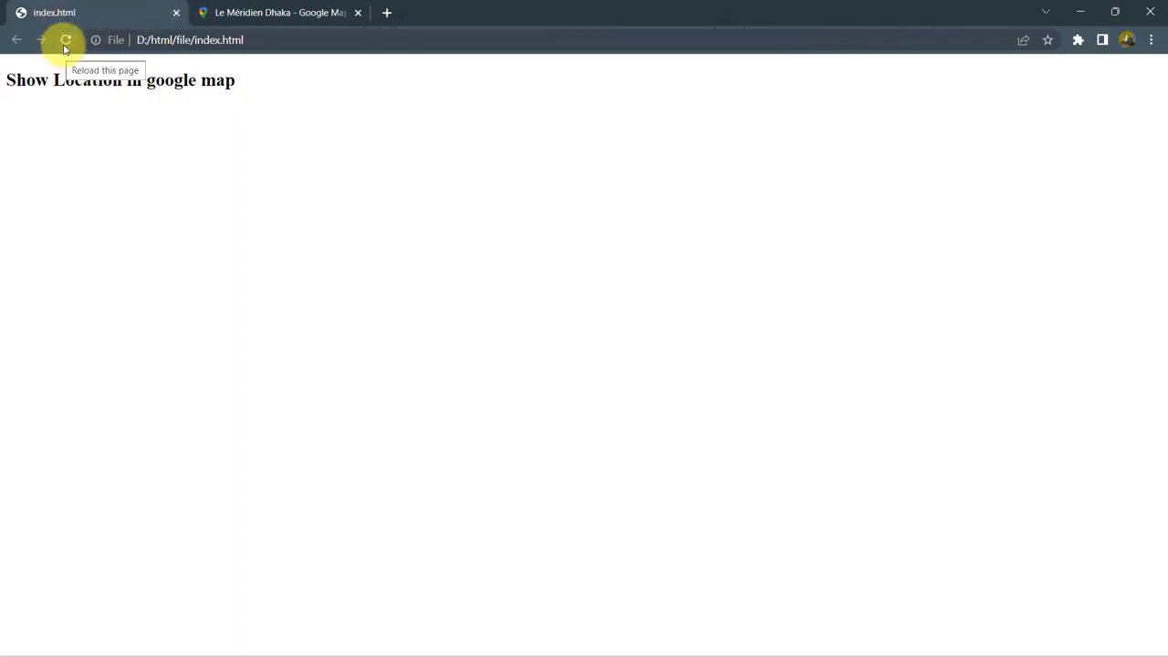
- Reload index.html and test the embedded map, zooming in twice and out once
click(64, 39)
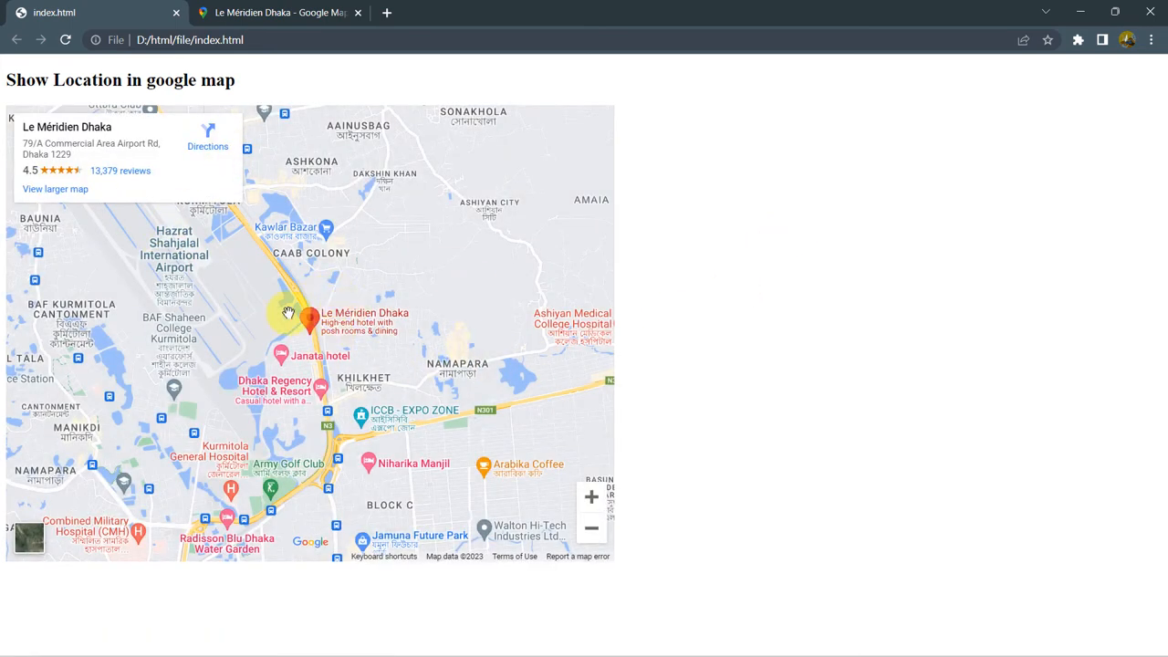
click(590, 496)
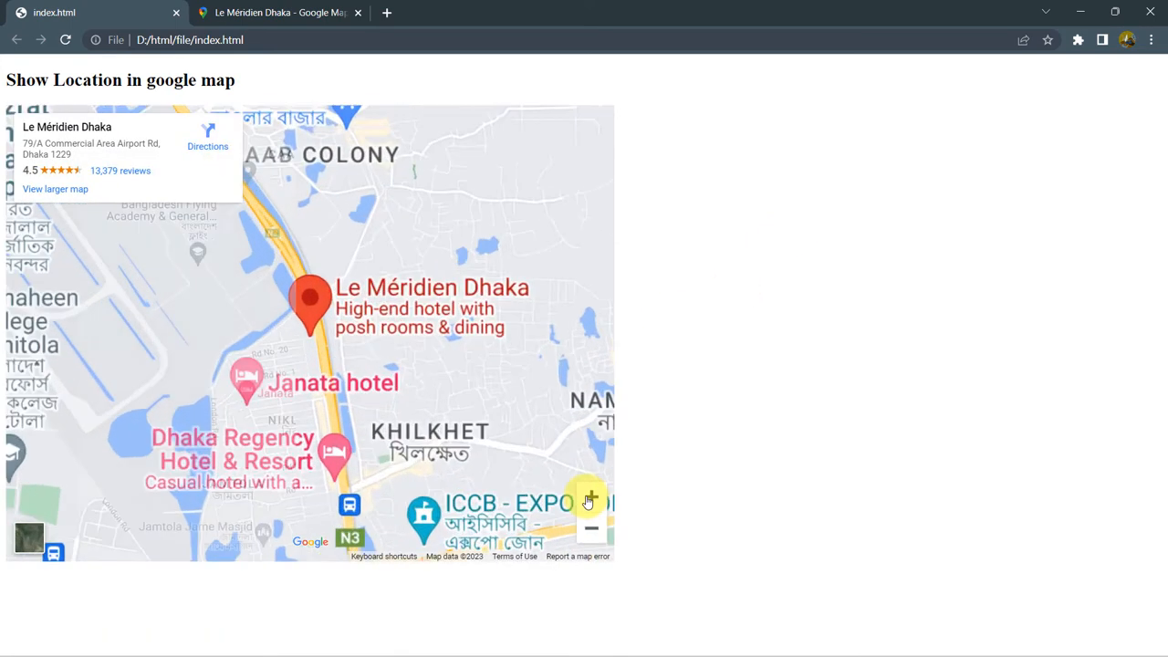
click(591, 497)
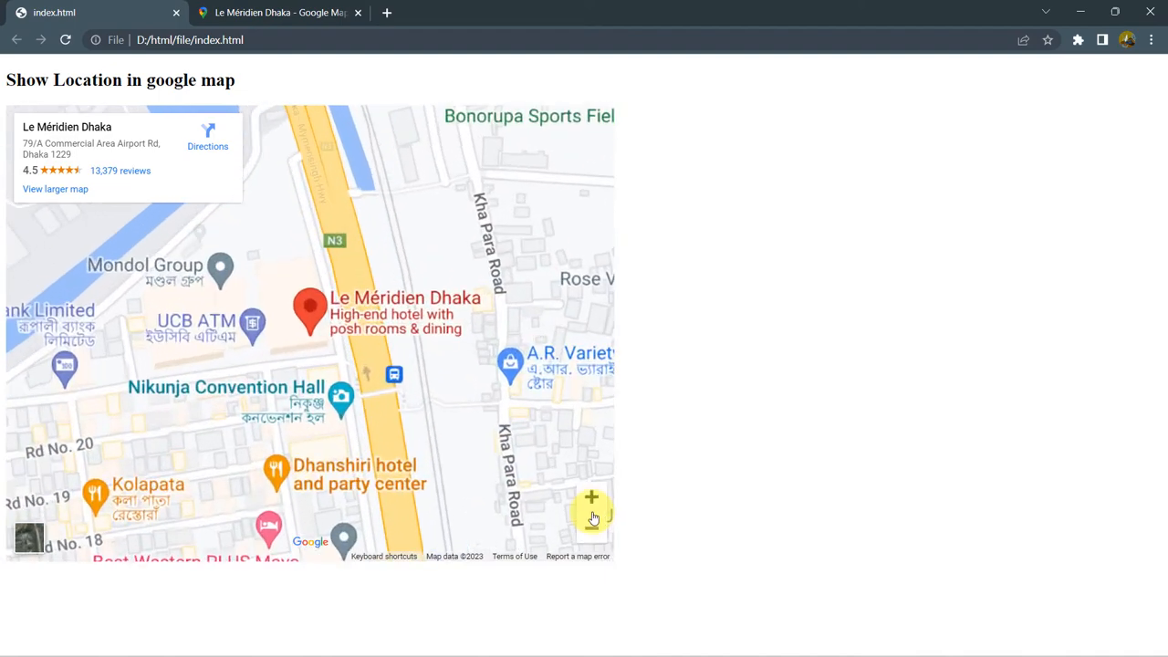
click(591, 528)
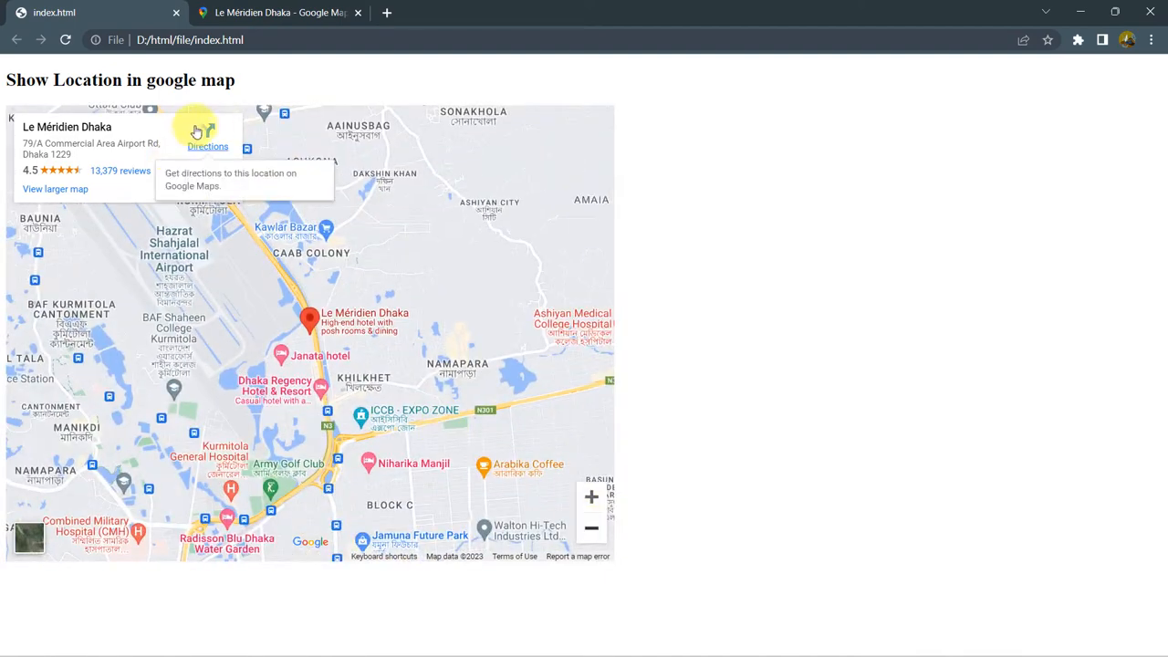
mouse_move(253, 247)
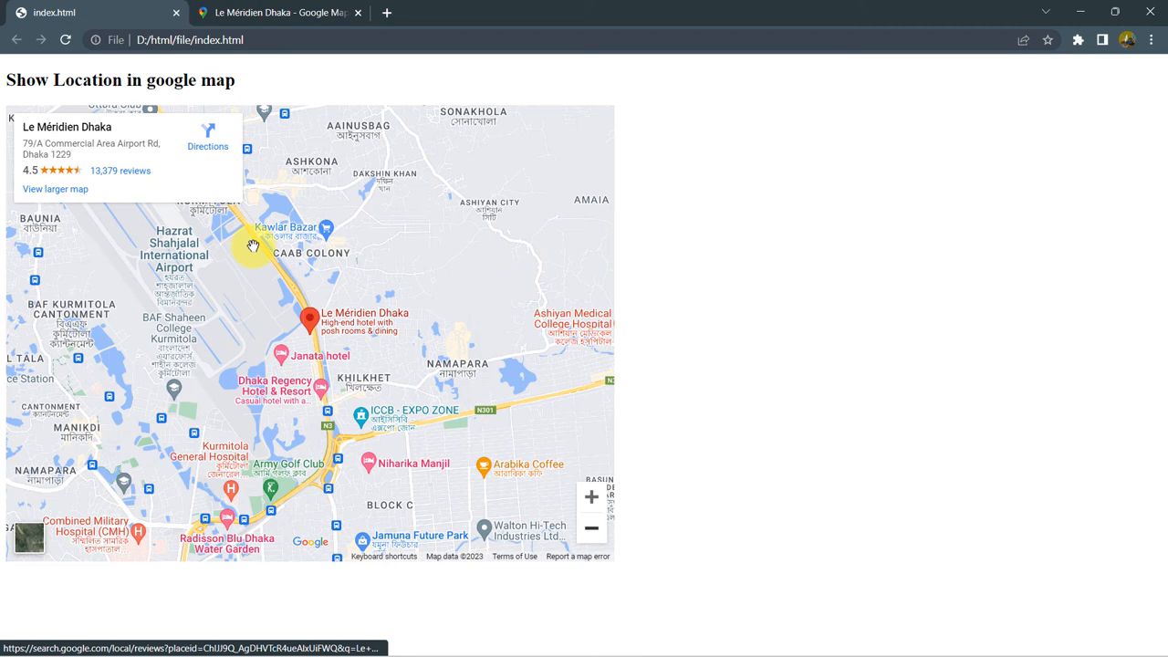
mouse_move(392, 262)
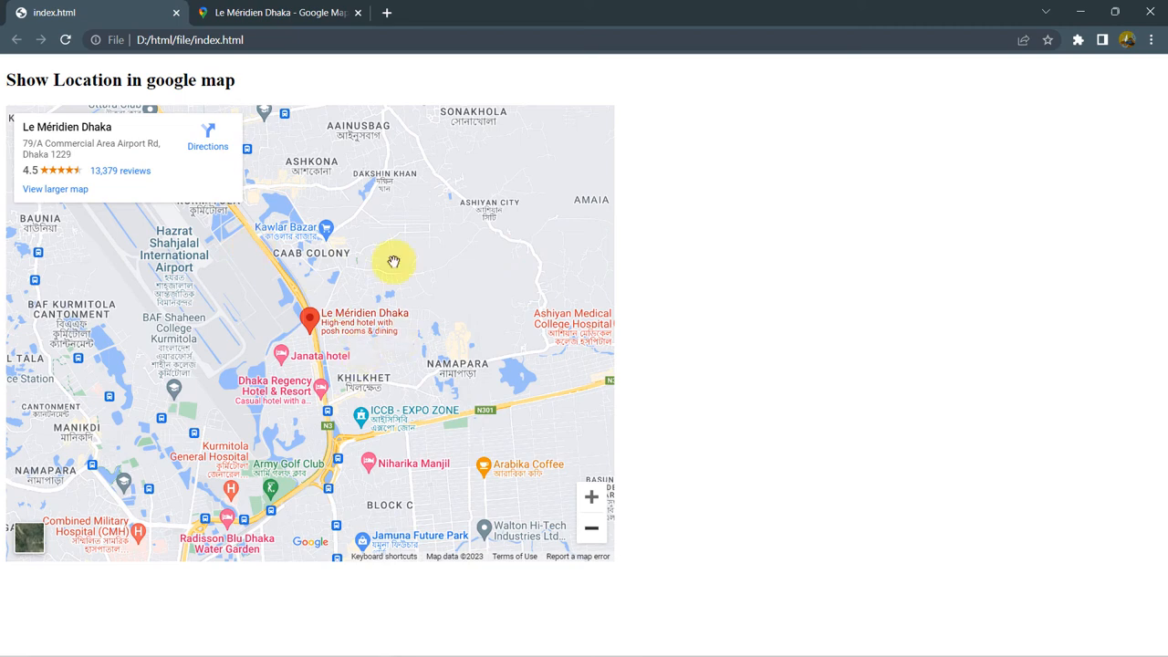